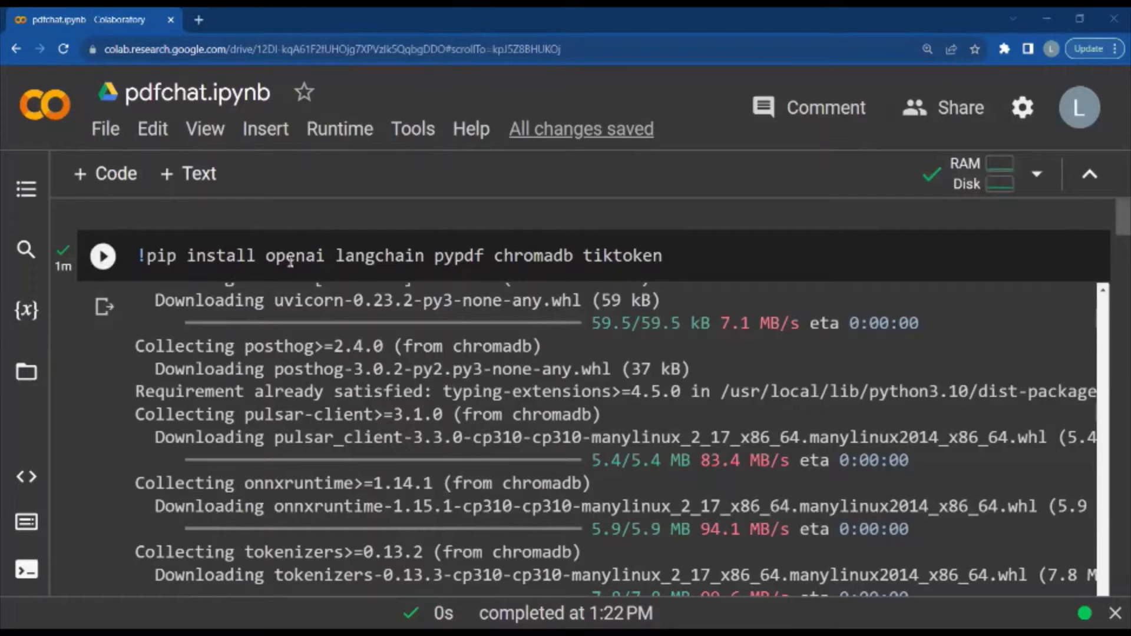
pyautogui.doubleClick(293, 256)
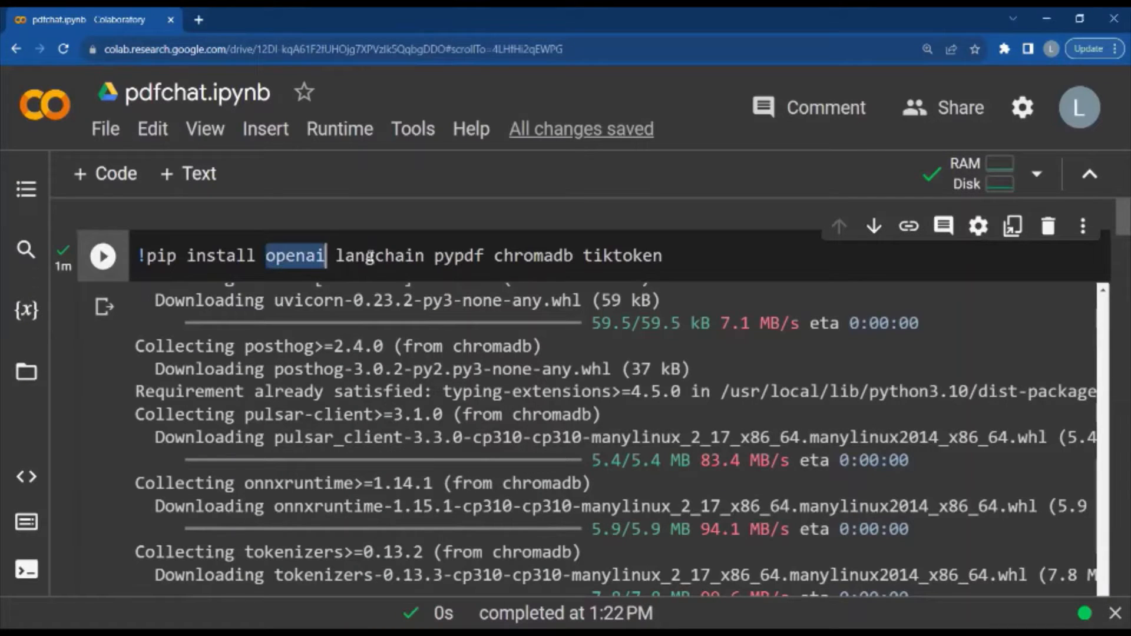
pyautogui.doubleClick(378, 255)
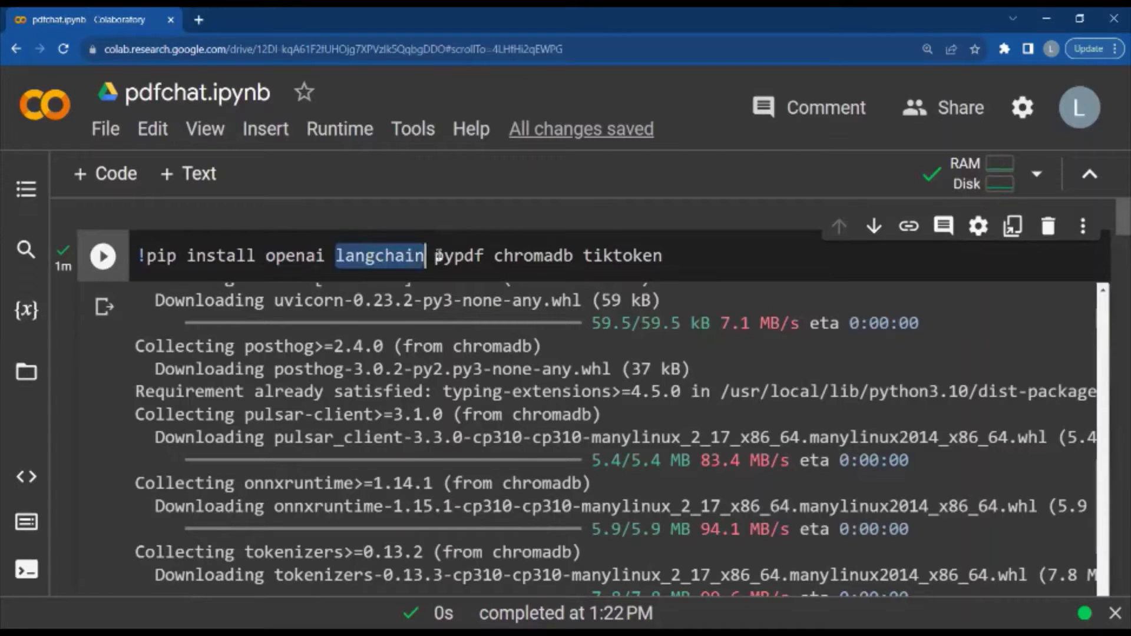
pyautogui.doubleClick(459, 255)
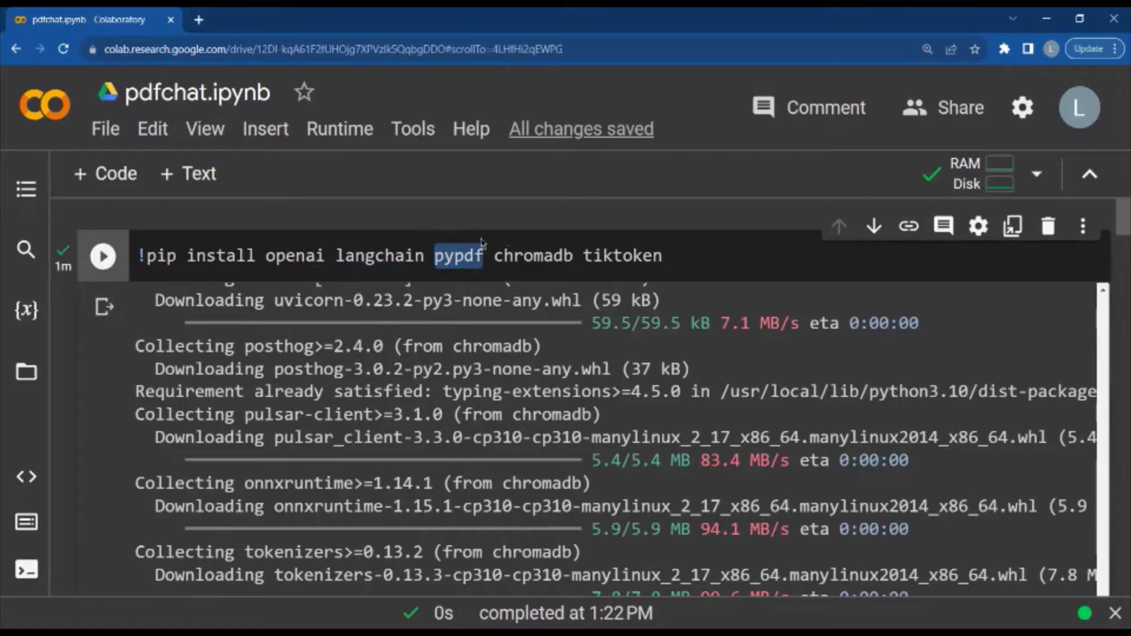
pyautogui.doubleClick(532, 256)
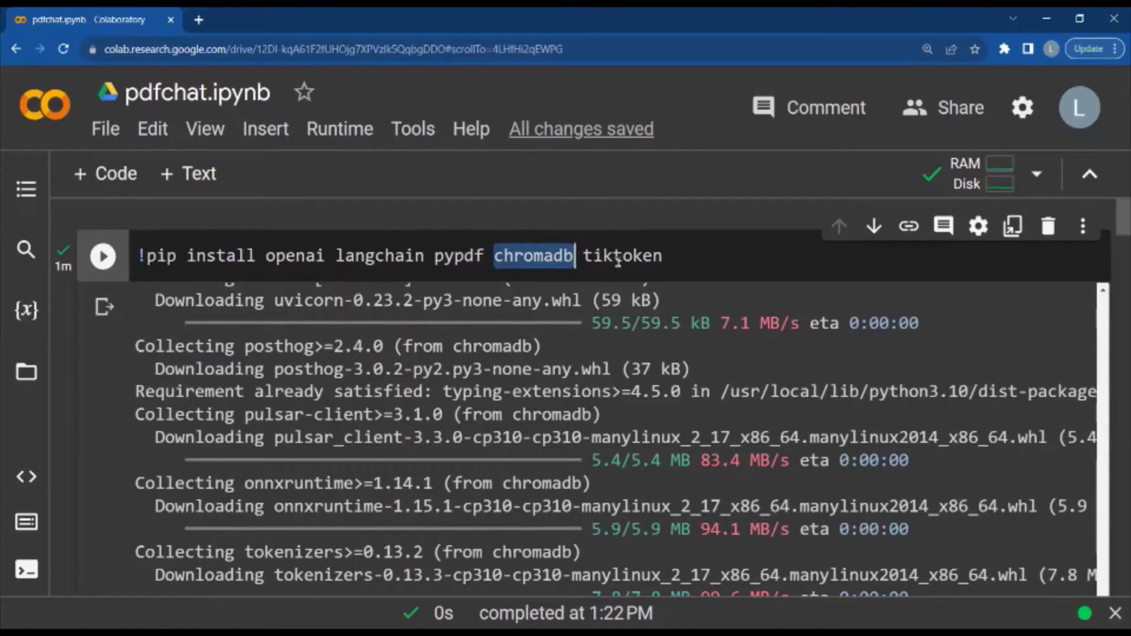
pyautogui.doubleClick(622, 256)
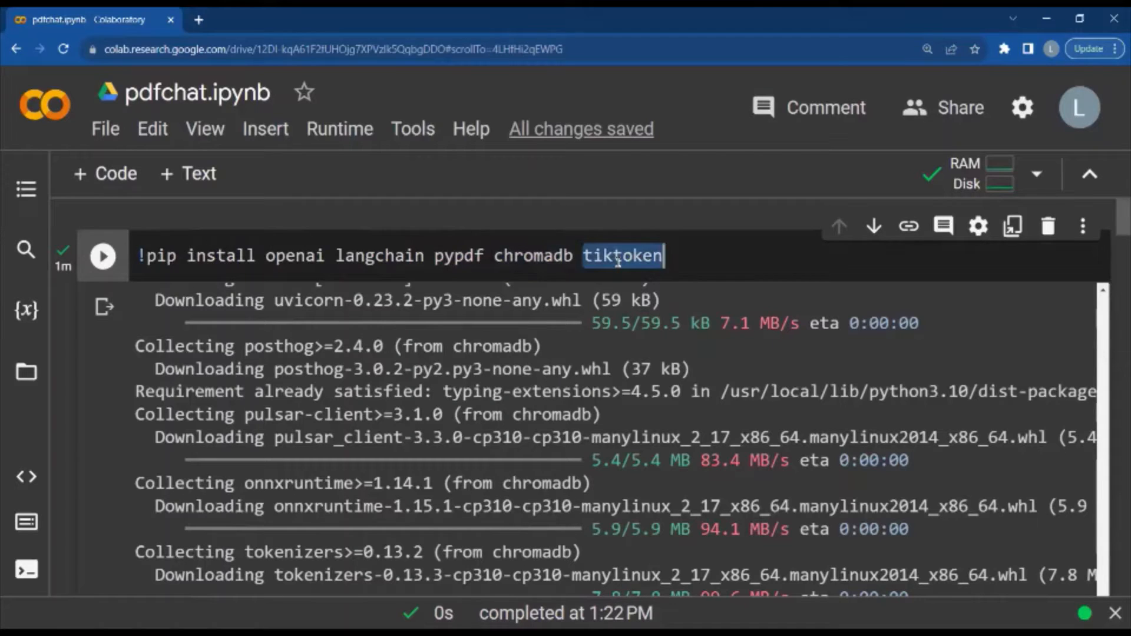
pyautogui.scroll(-3)
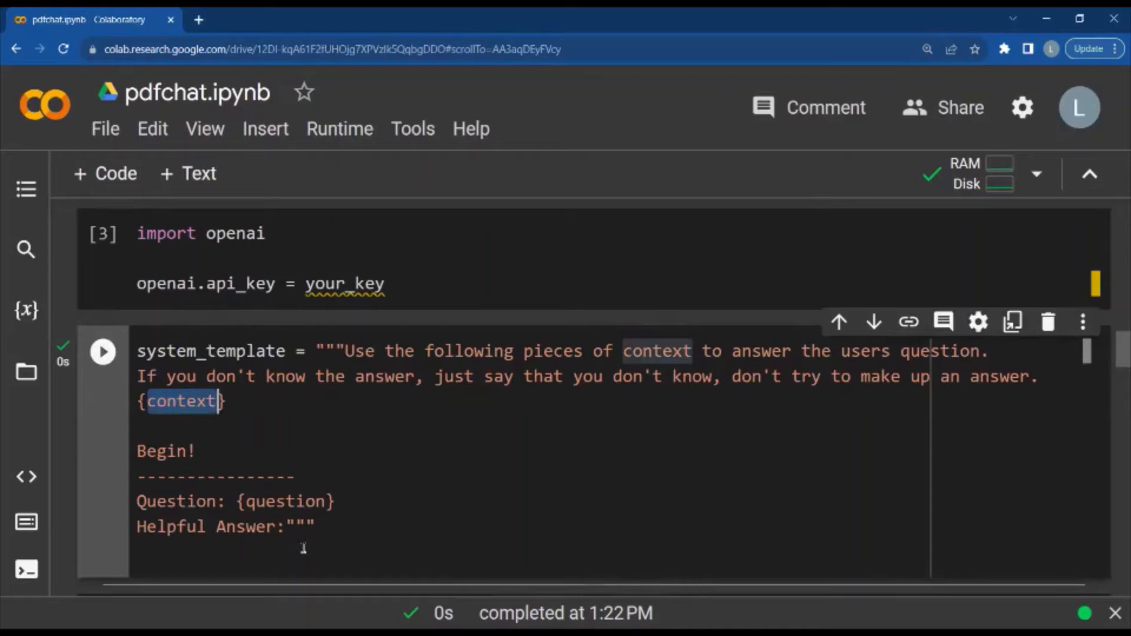
pyautogui.doubleClick(285, 501)
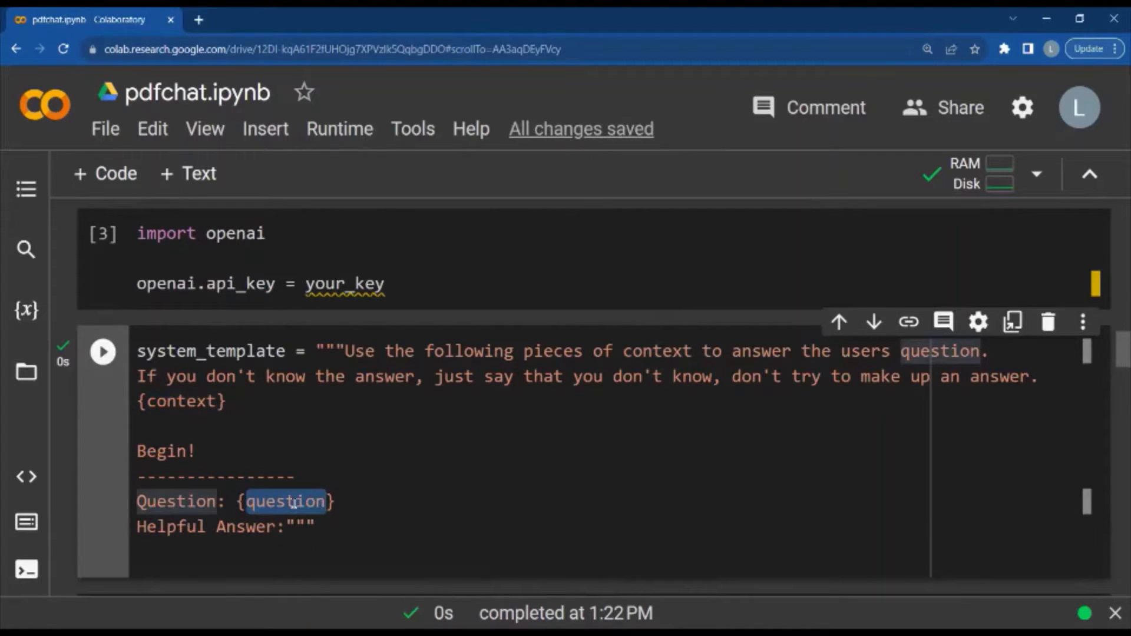
pyautogui.moveTo(359, 425)
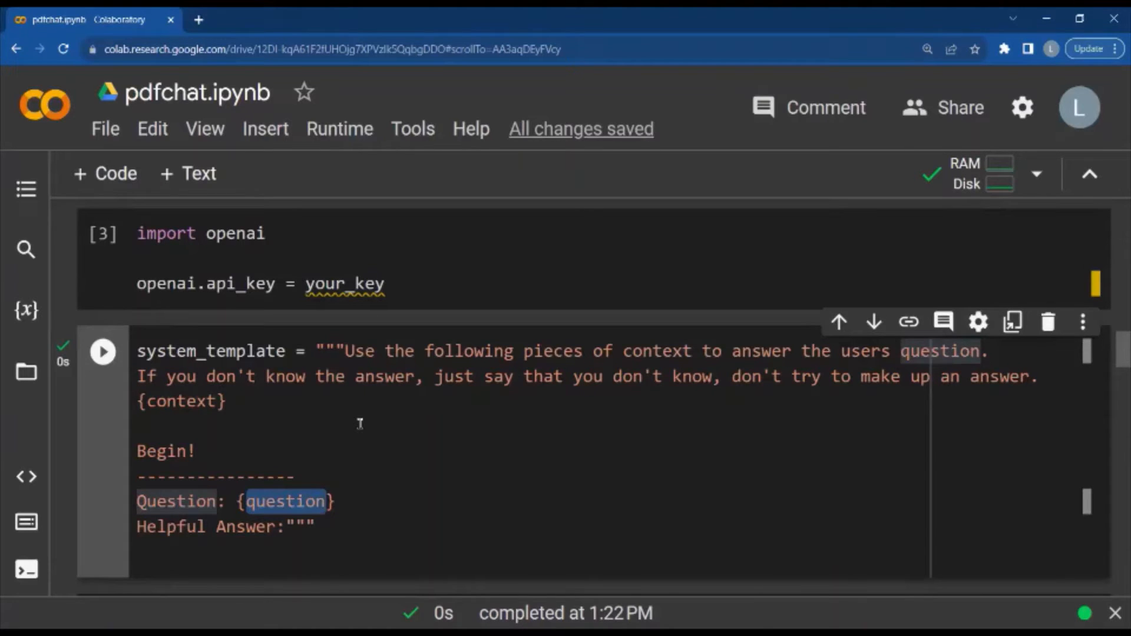
pyautogui.scroll(-3)
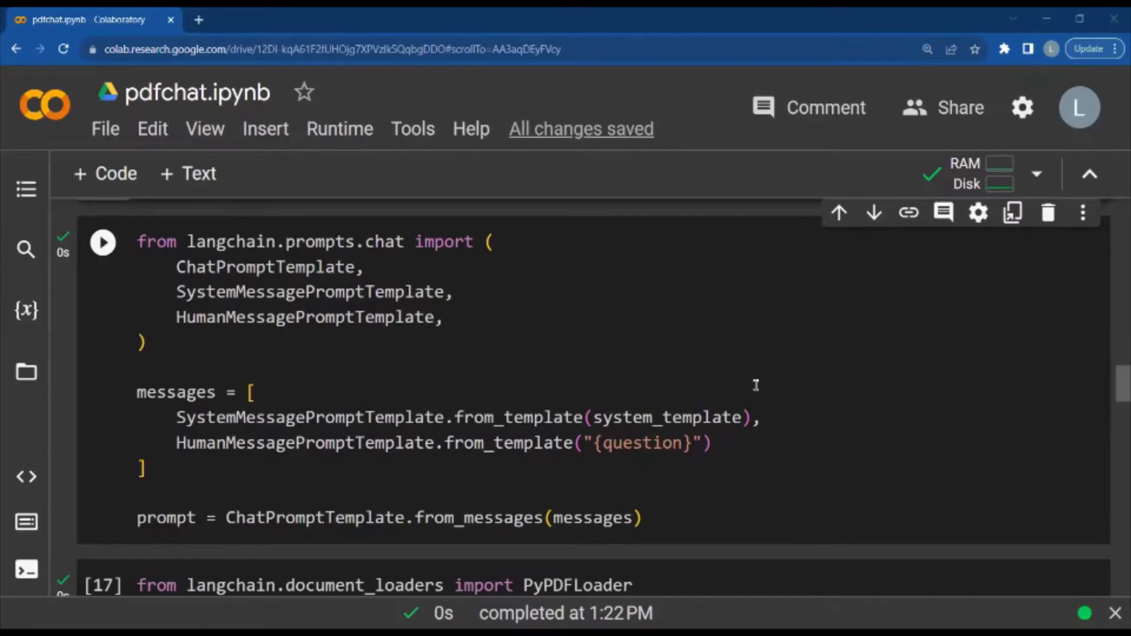
pyautogui.moveTo(314, 292)
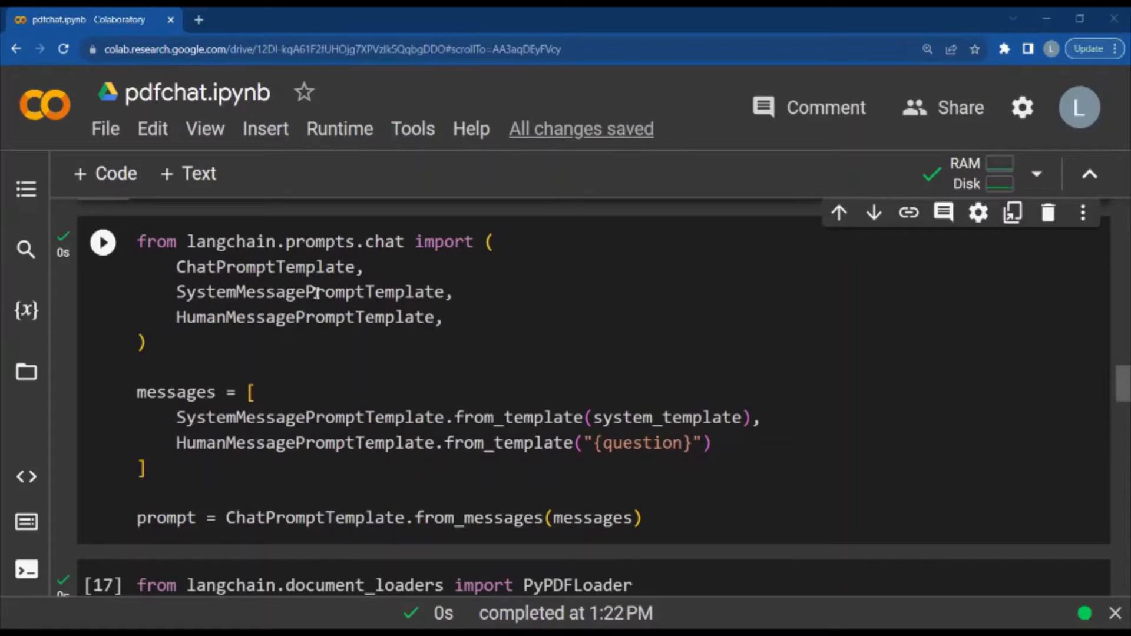
pyautogui.doubleClick(310, 291)
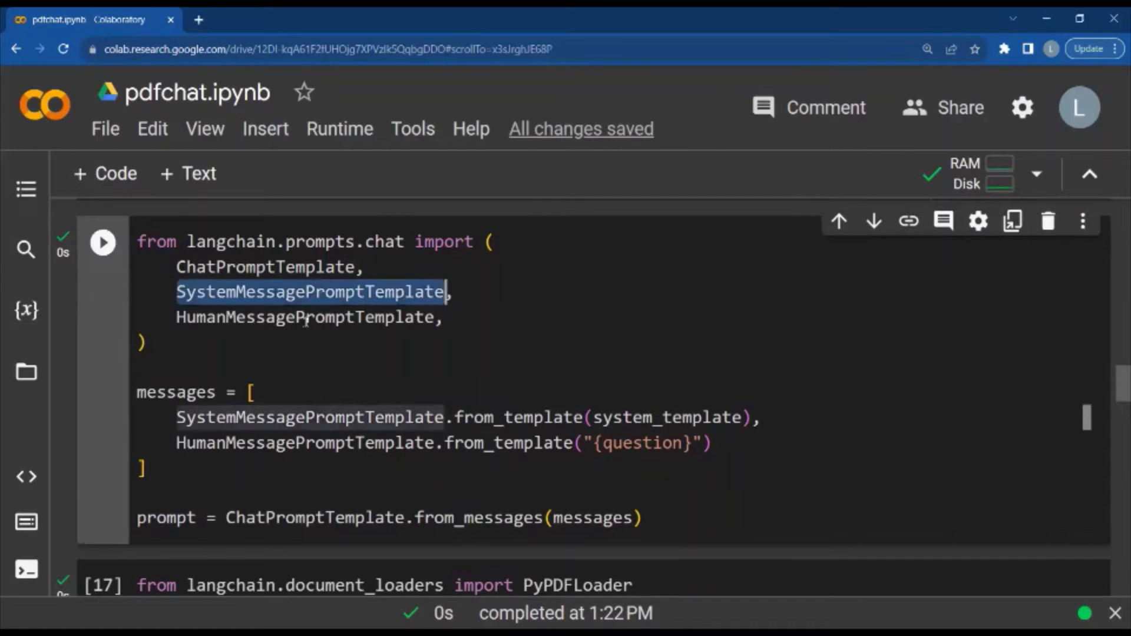
pyautogui.doubleClick(303, 317)
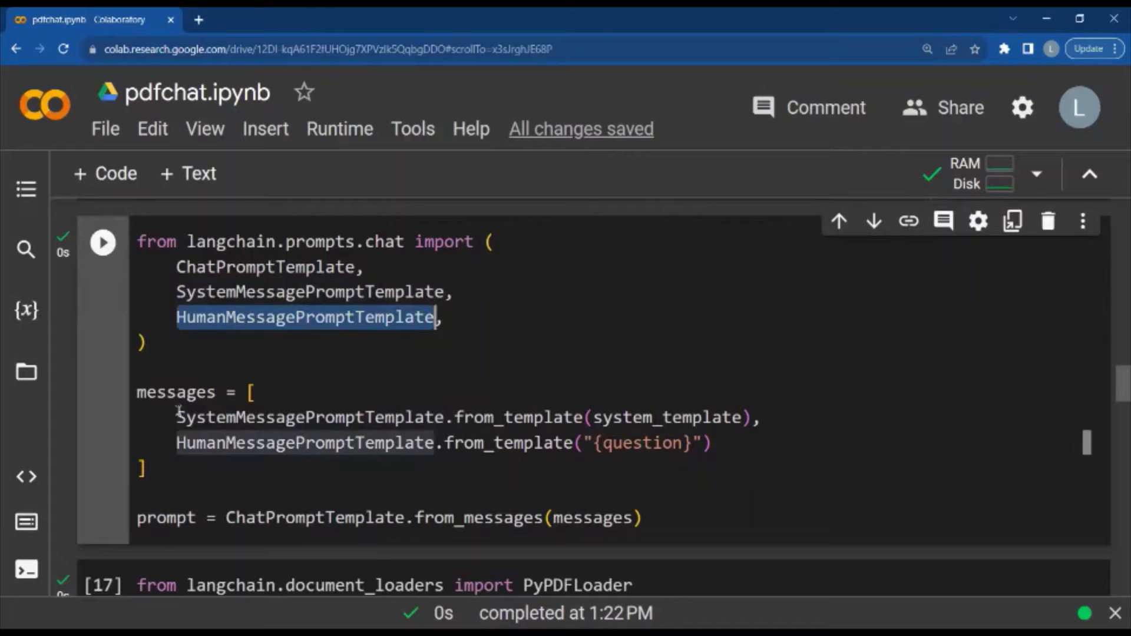
pyautogui.doubleClick(176, 391)
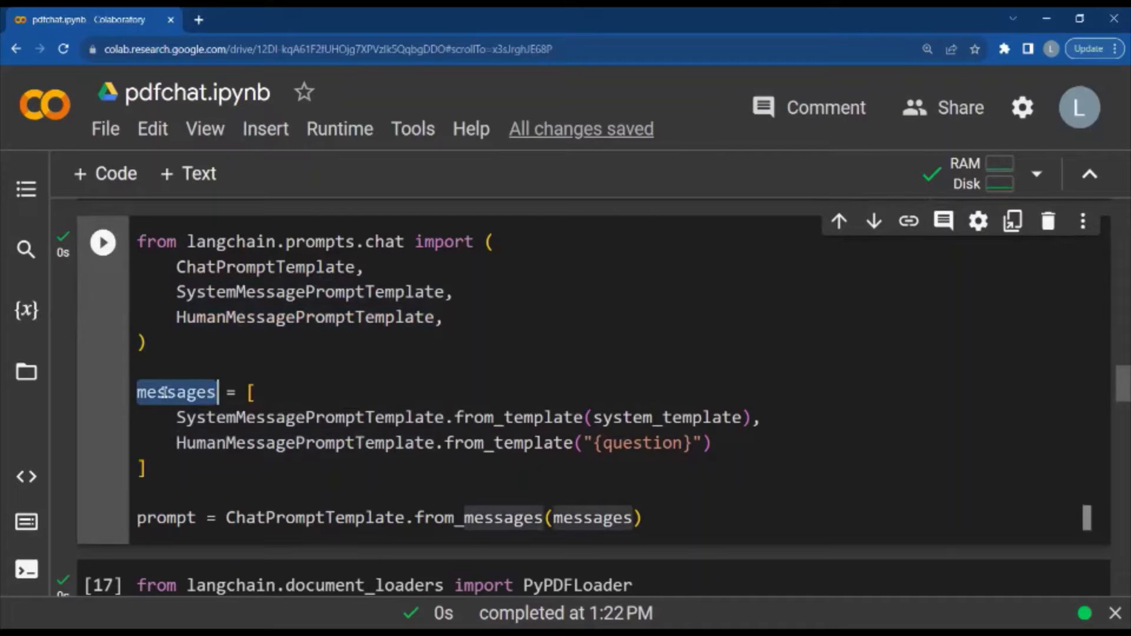
pyautogui.doubleClick(310, 417)
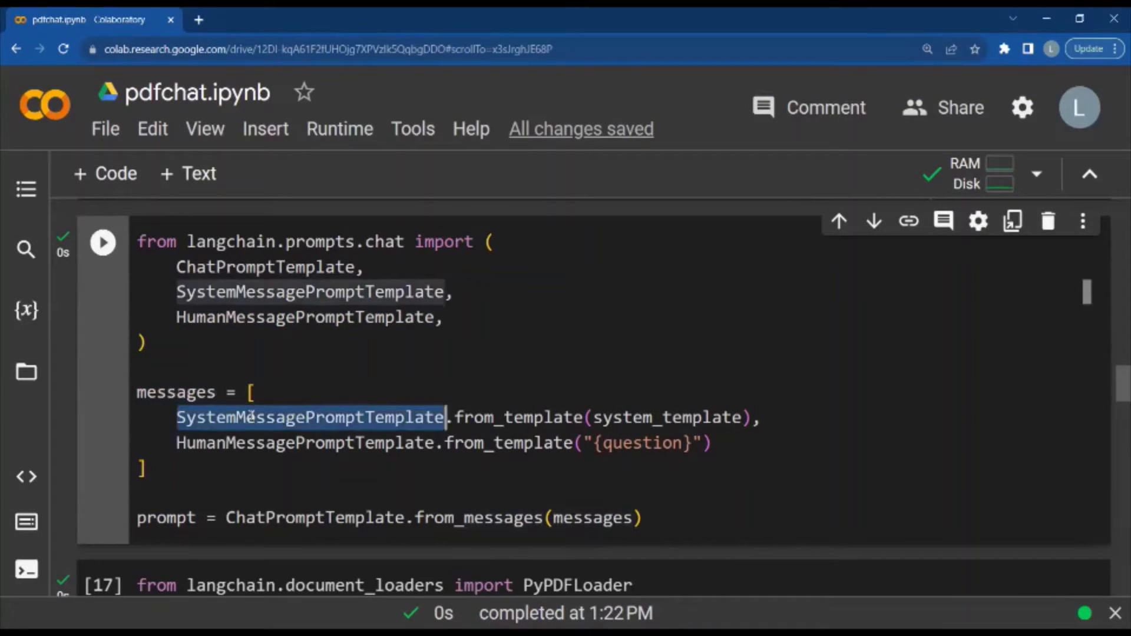
pyautogui.doubleClick(304, 443)
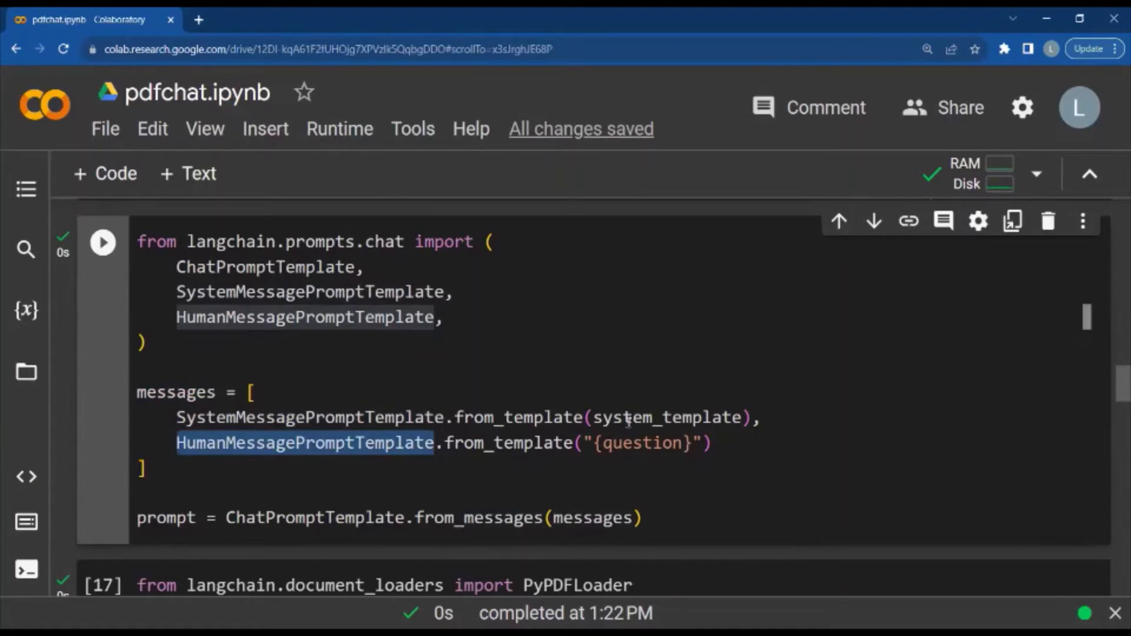
pyautogui.doubleClick(663, 417)
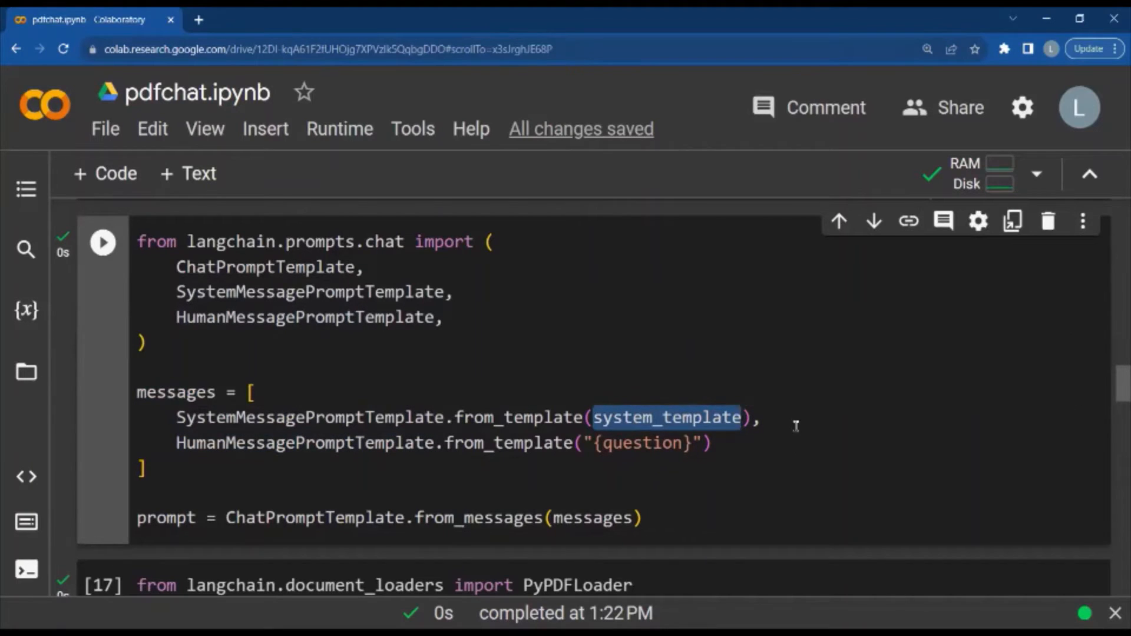
pyautogui.moveTo(612, 479)
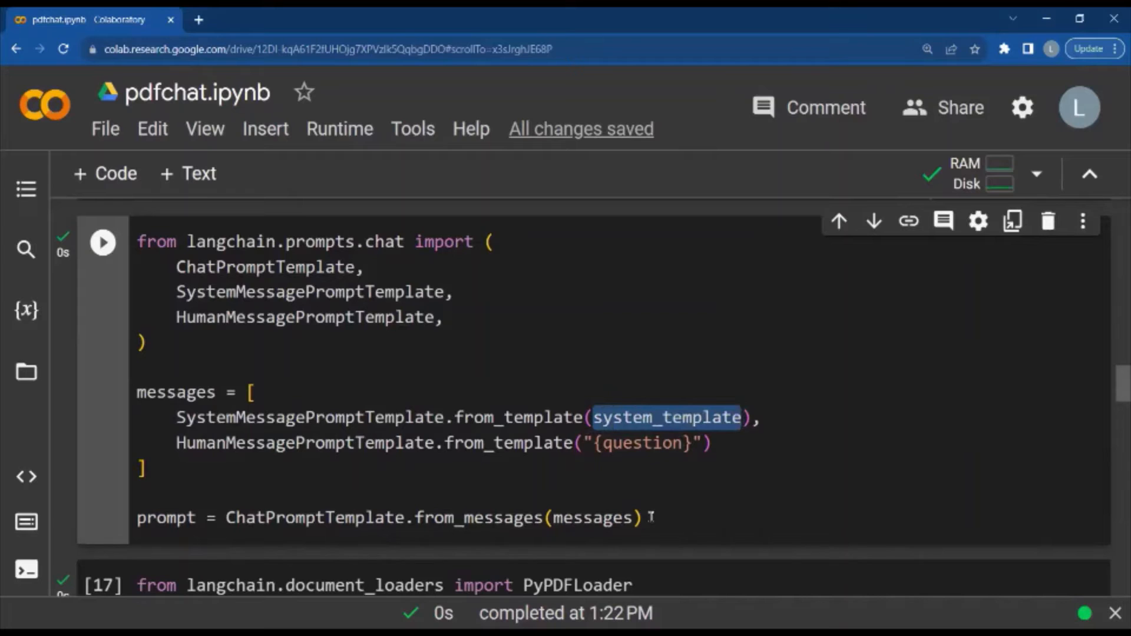
pyautogui.doubleClick(593, 517)
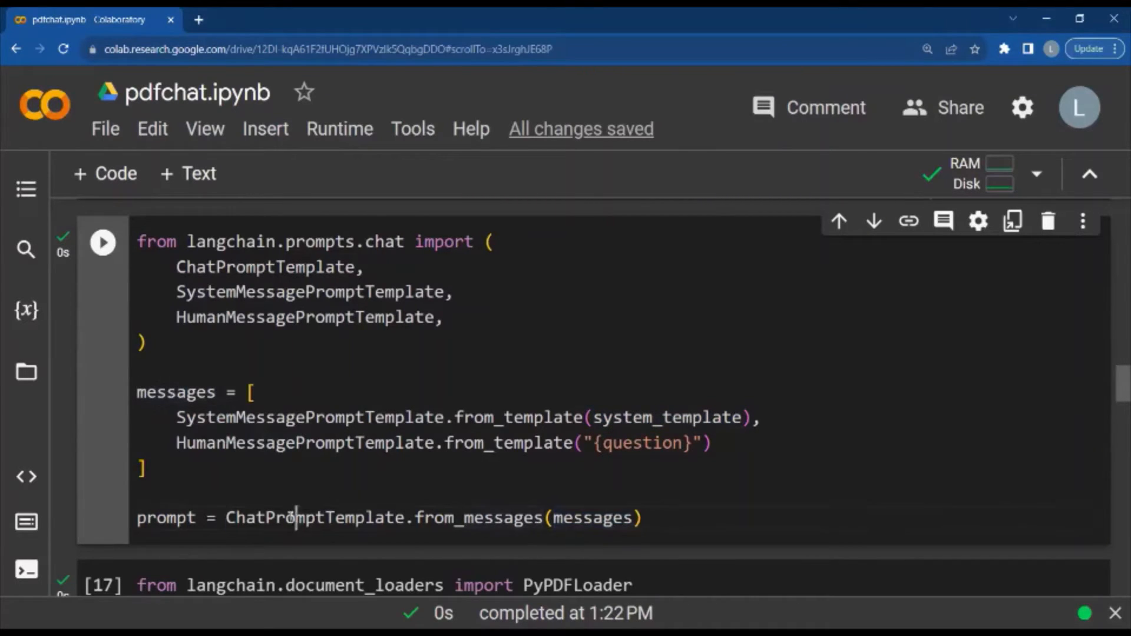
pyautogui.doubleClick(316, 517)
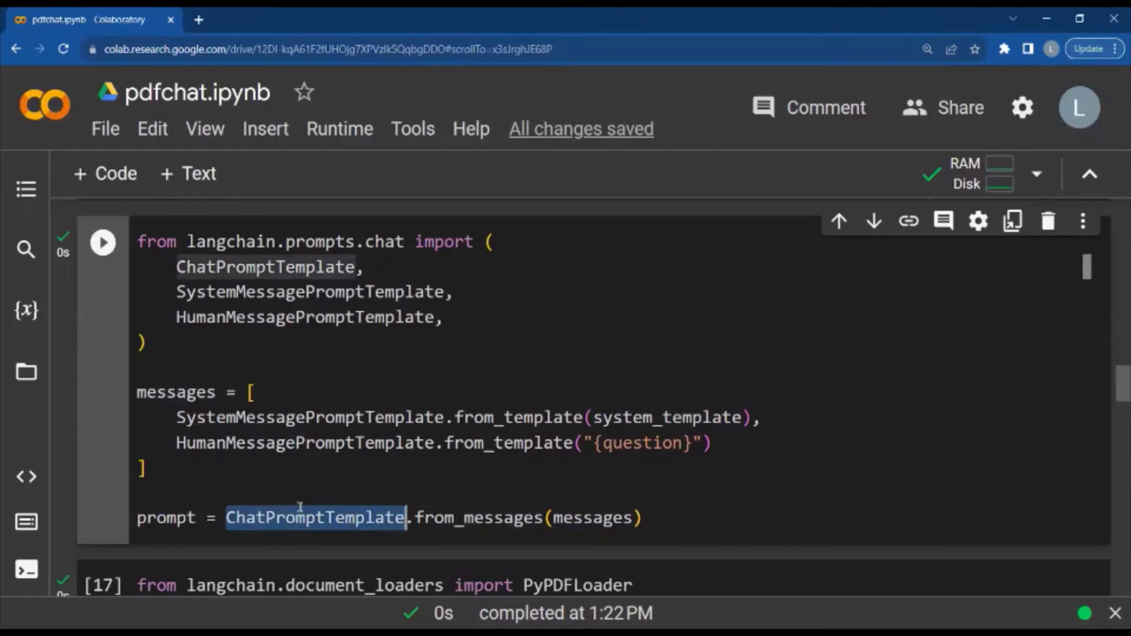
pyautogui.scroll(-3)
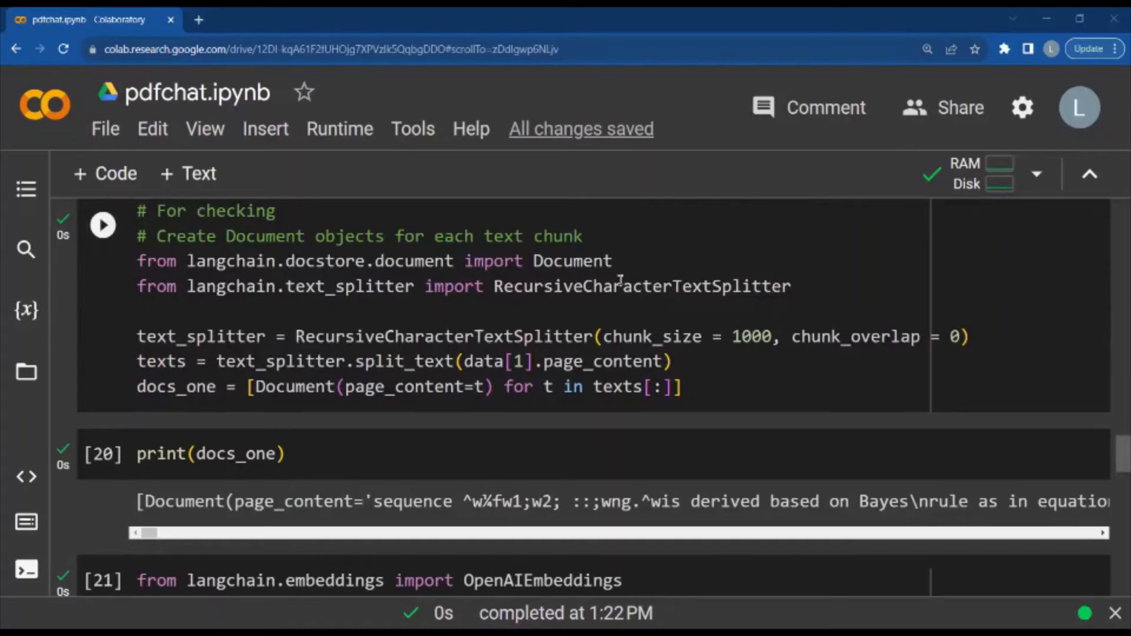
pyautogui.doubleClick(641, 285)
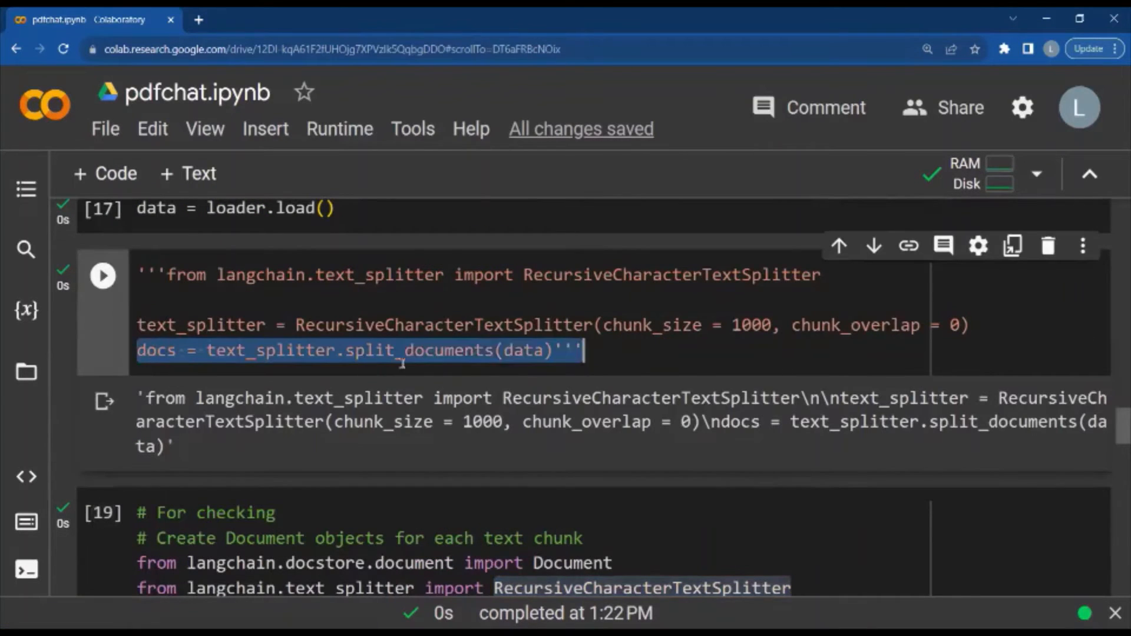
pyautogui.scroll(-3)
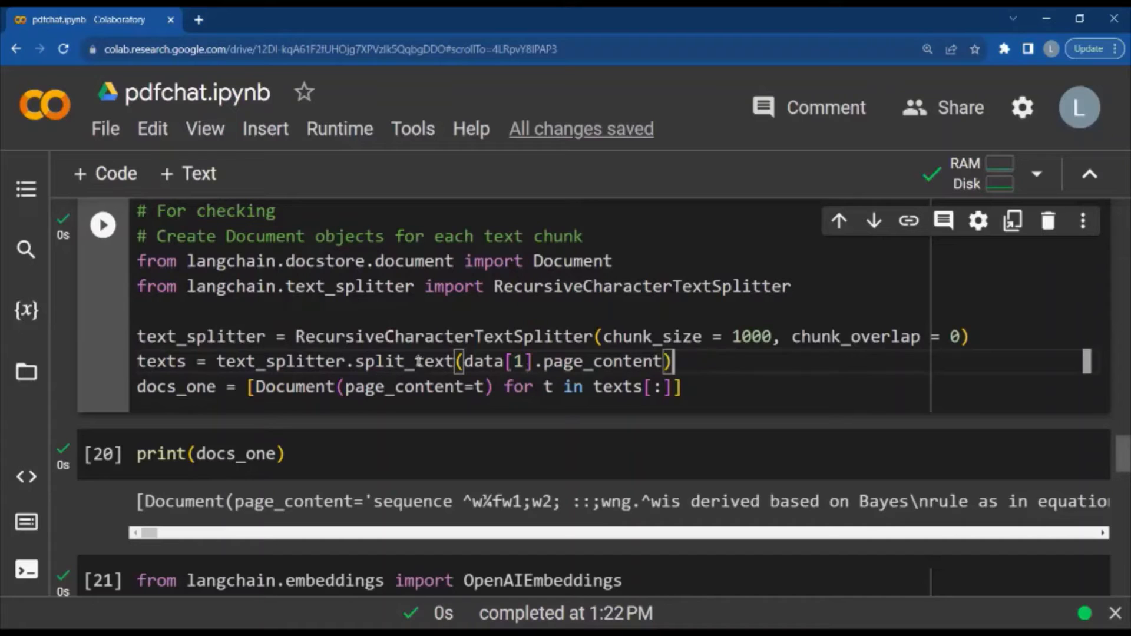
pyautogui.doubleClick(602, 361)
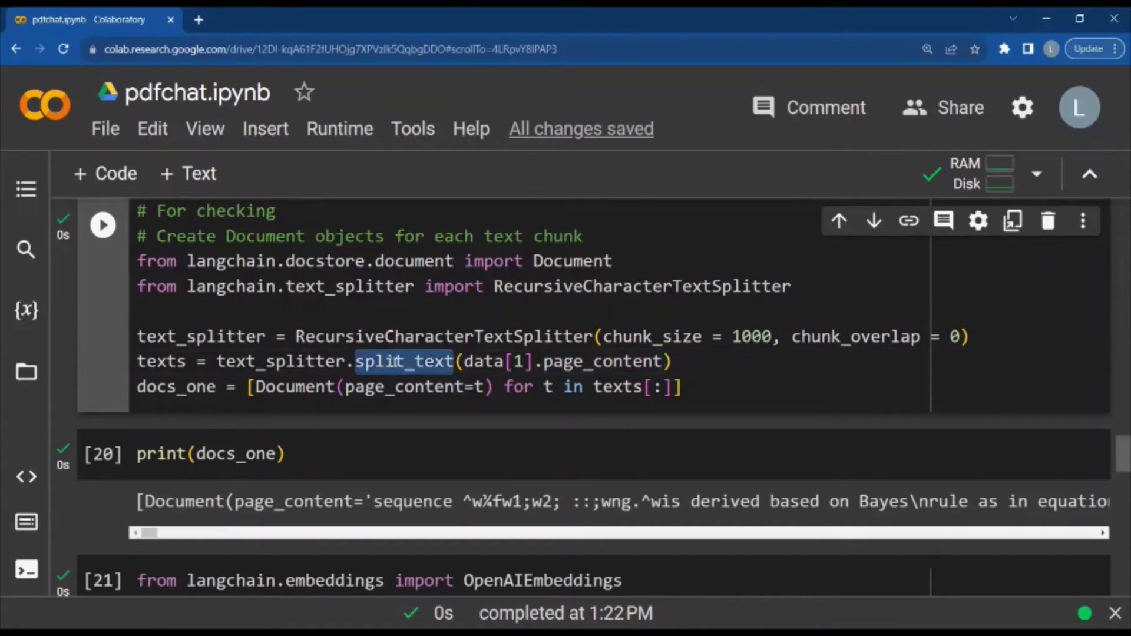
pyautogui.scroll(3)
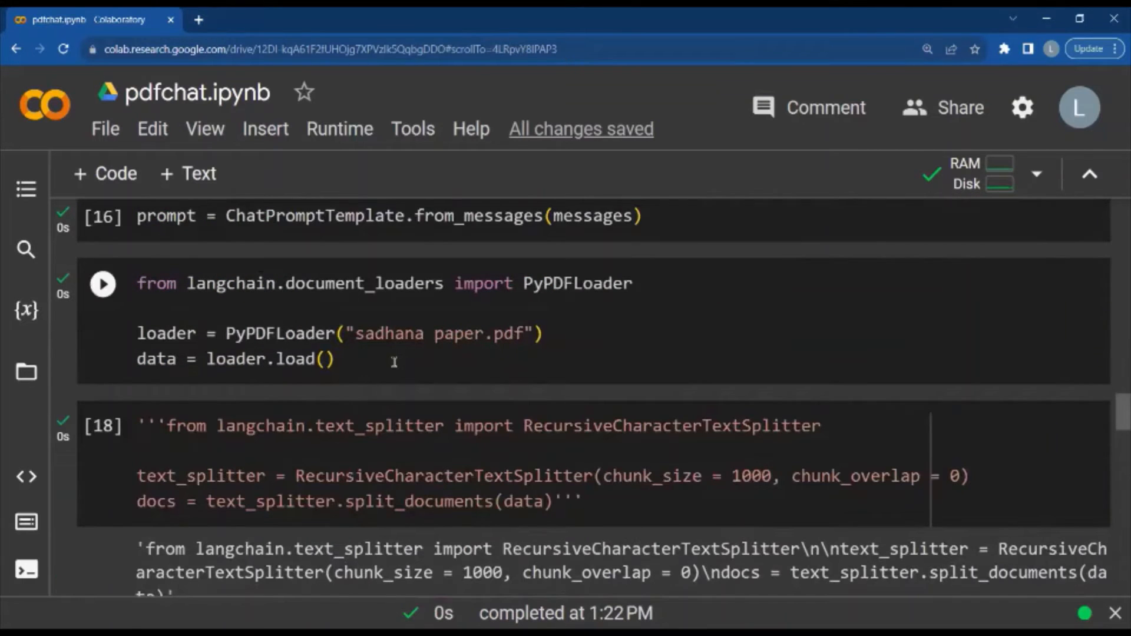
pyautogui.scroll(-3)
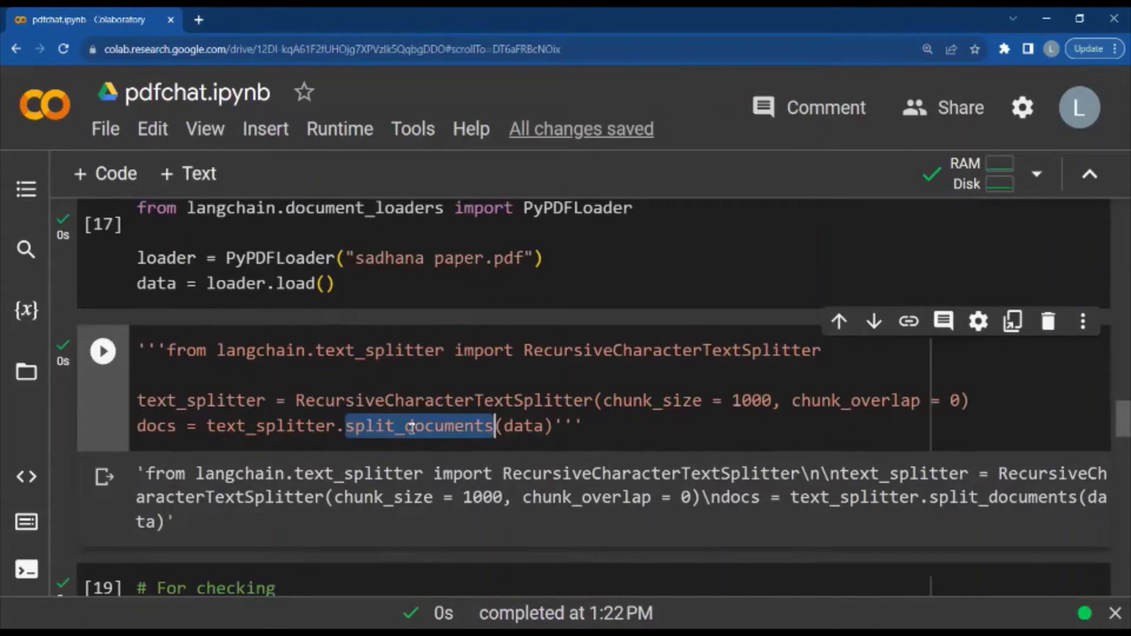
pyautogui.scroll(-3)
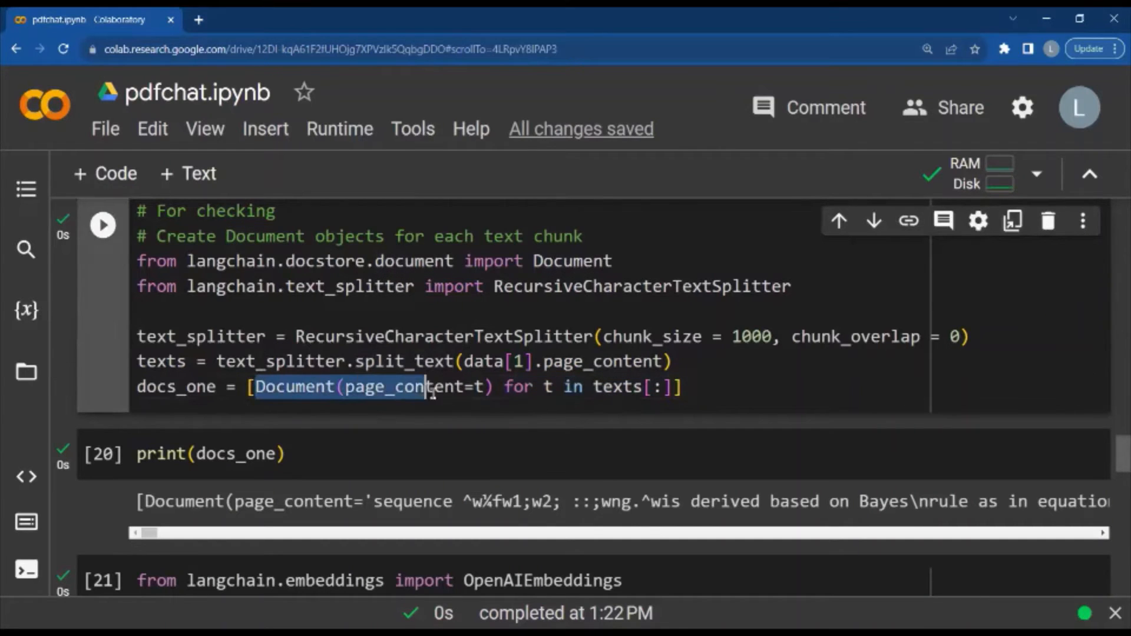
pyautogui.scroll(-3)
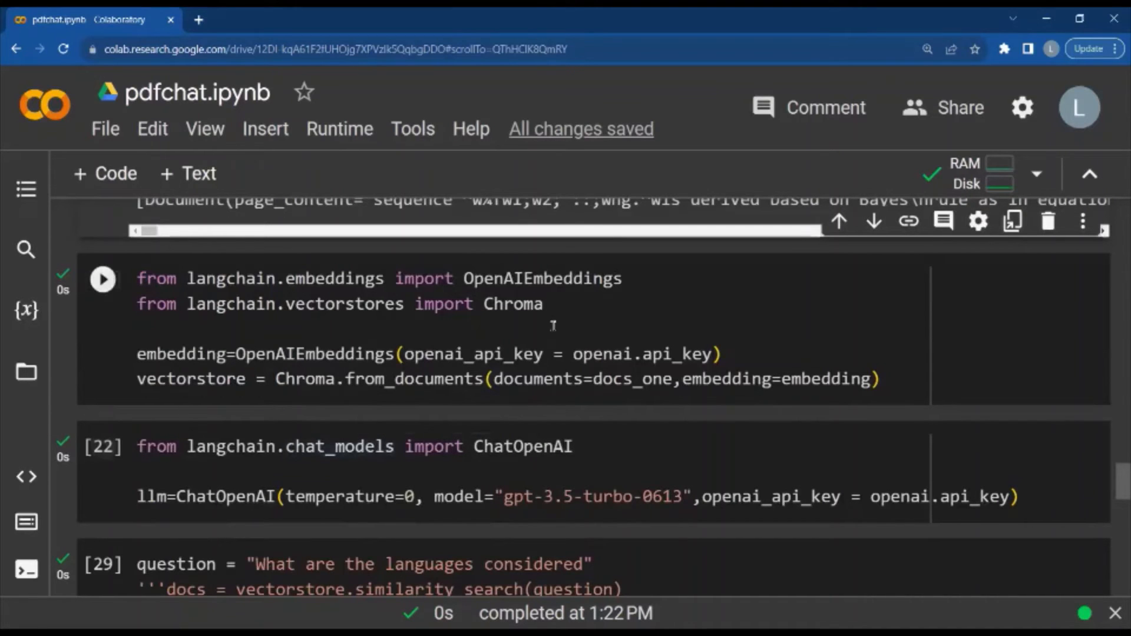
pyautogui.doubleClick(542, 279)
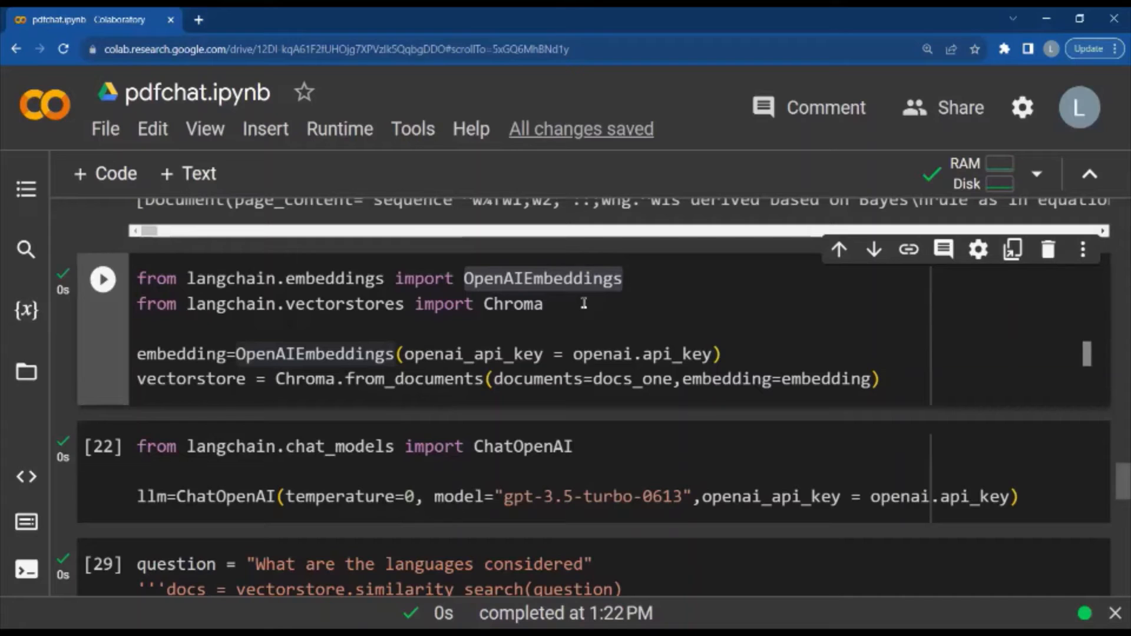
pyautogui.doubleClick(513, 304)
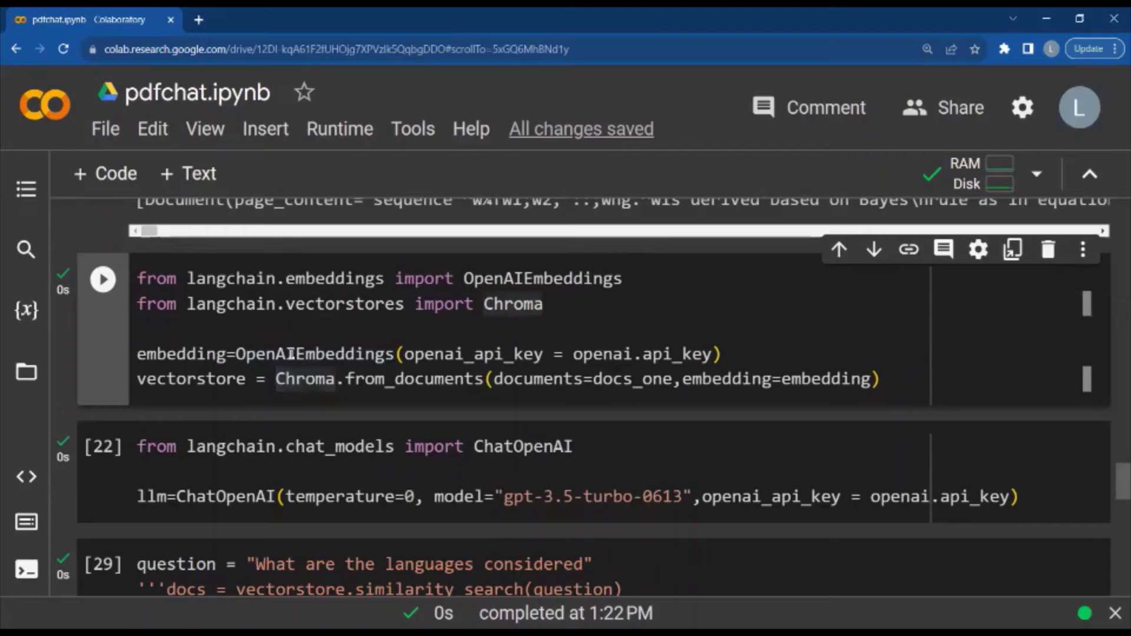
pyautogui.doubleClick(313, 354)
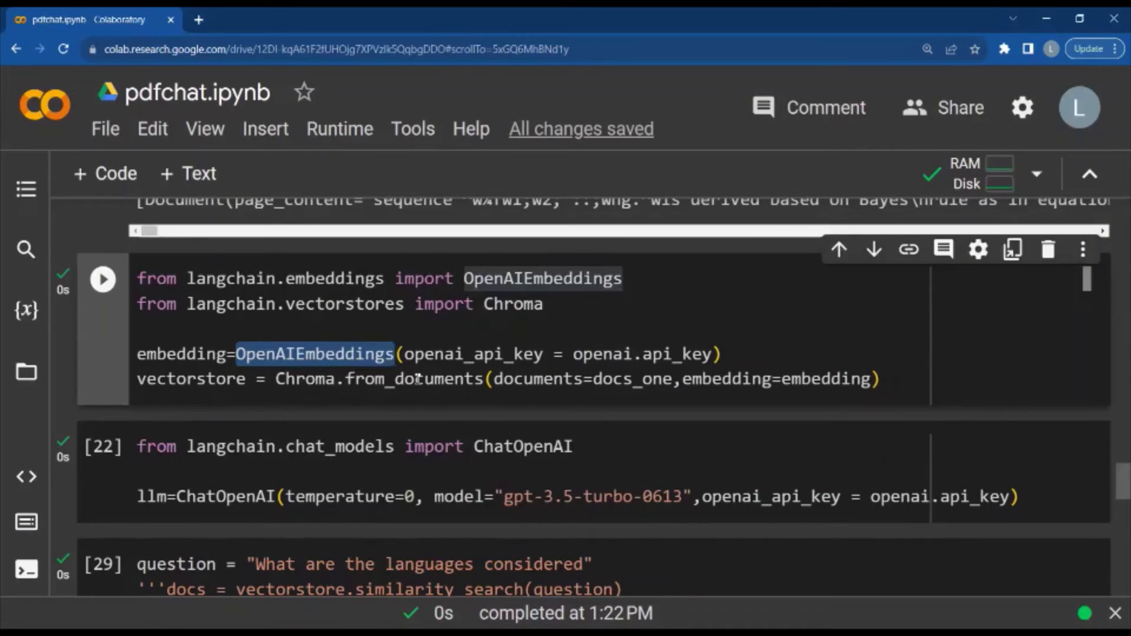
pyautogui.doubleClick(414, 379)
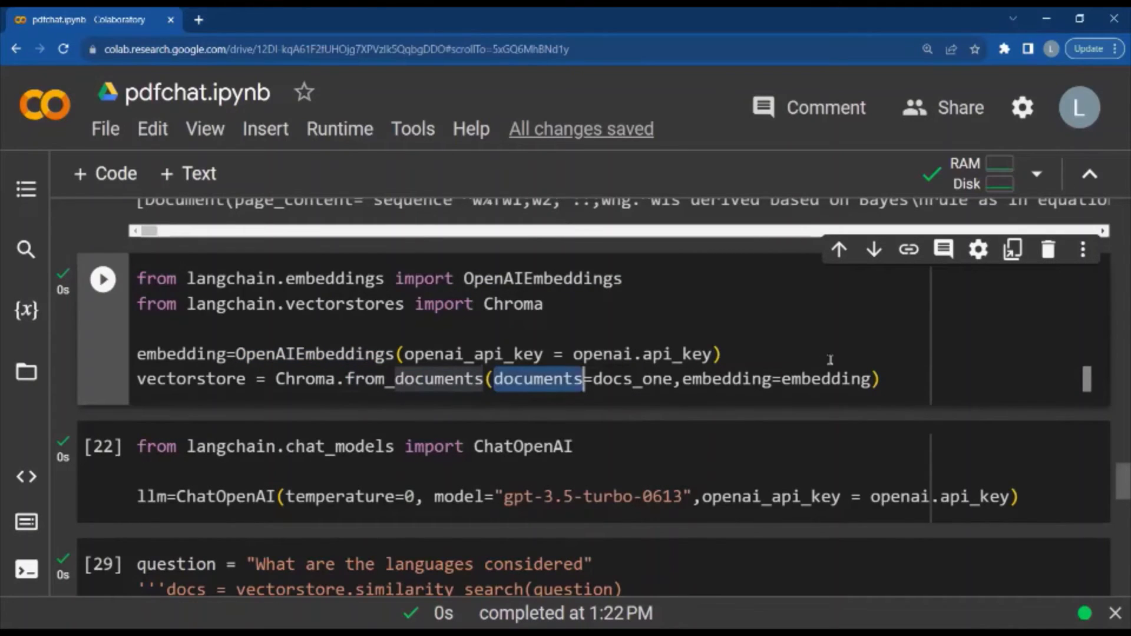
pyautogui.doubleClick(827, 378)
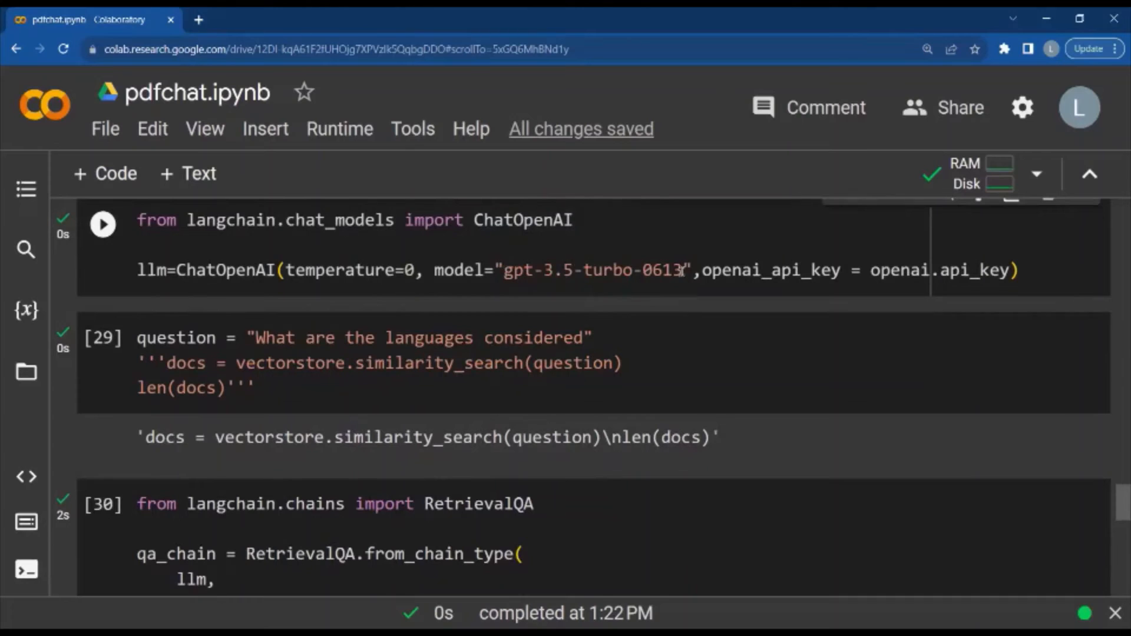
pyautogui.click(361, 363)
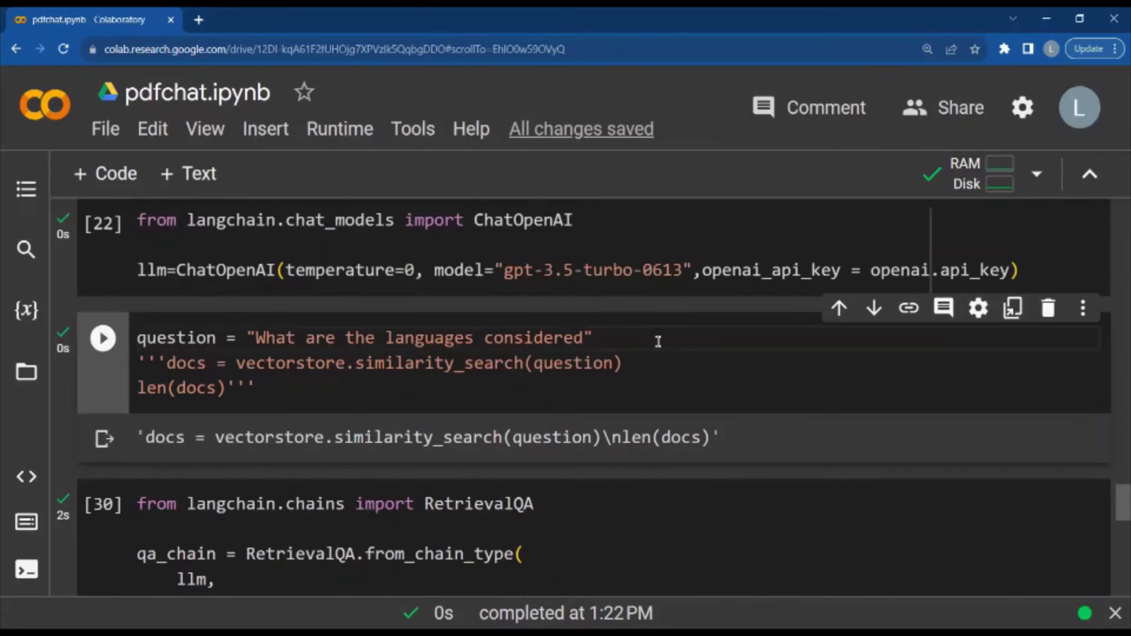
pyautogui.scroll(-3)
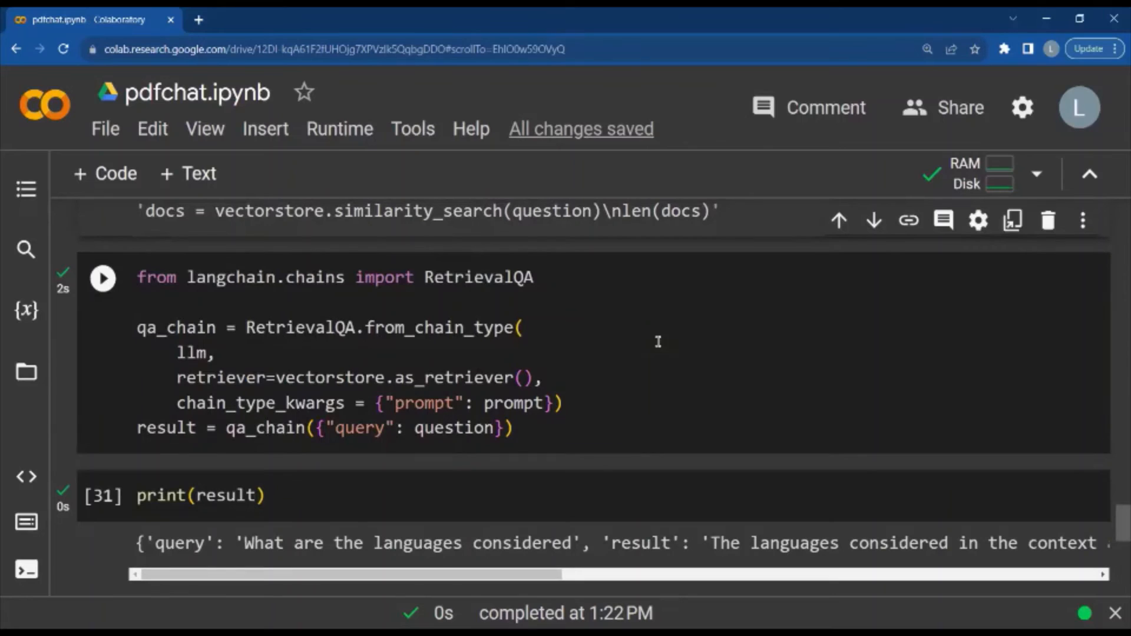
pyautogui.doubleClick(479, 276)
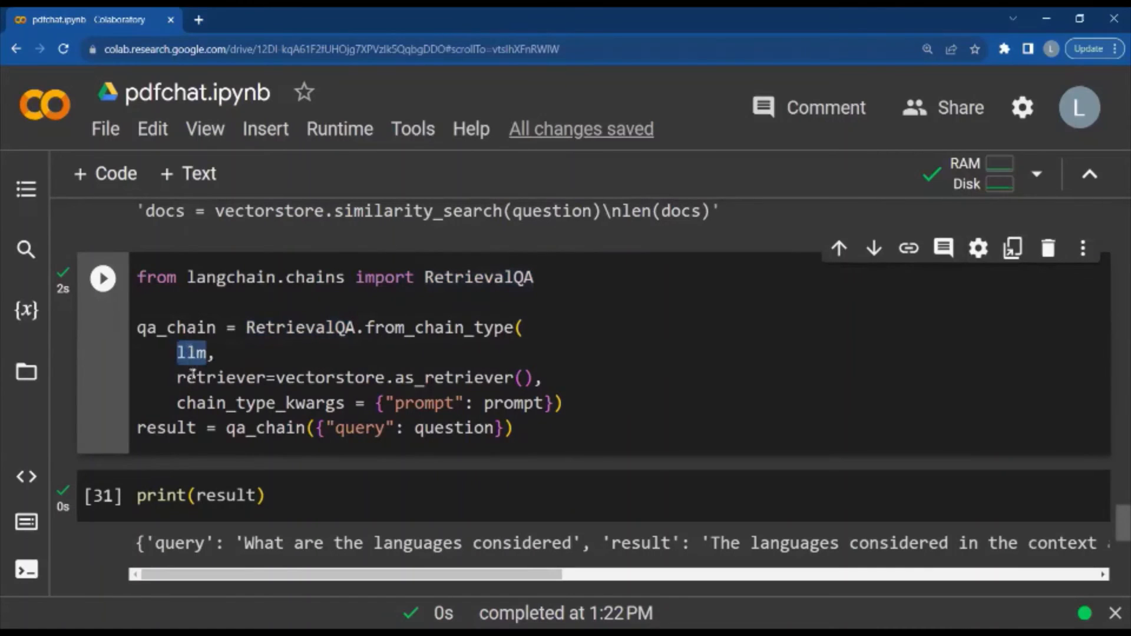
pyautogui.doubleClick(220, 377)
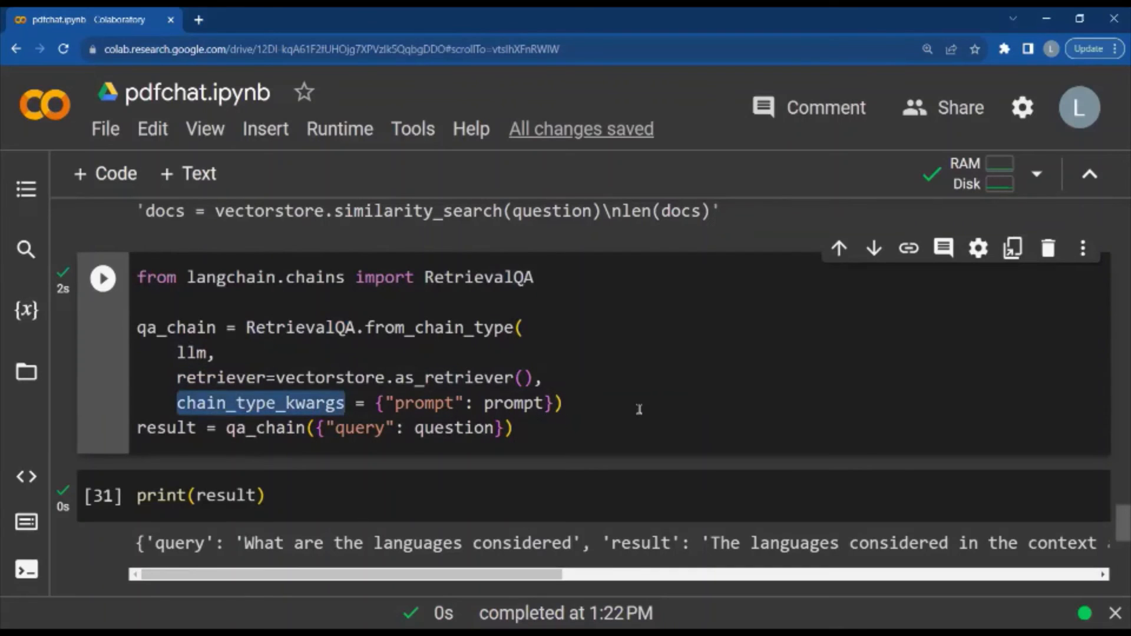
pyautogui.moveTo(524, 403)
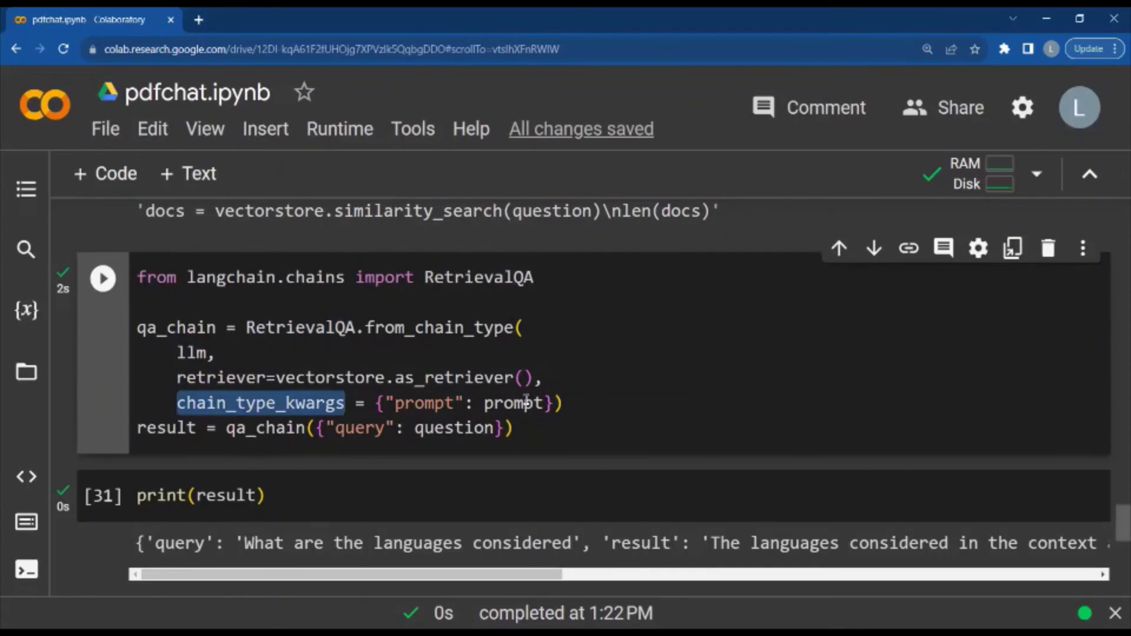
pyautogui.doubleClick(512, 403)
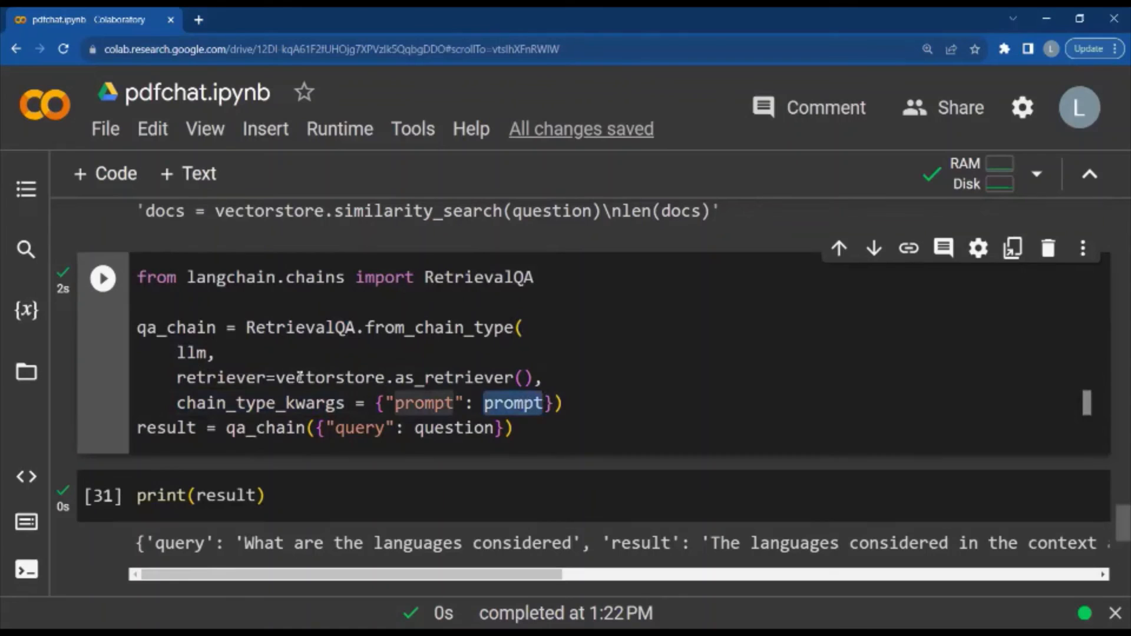
pyautogui.doubleClick(330, 377)
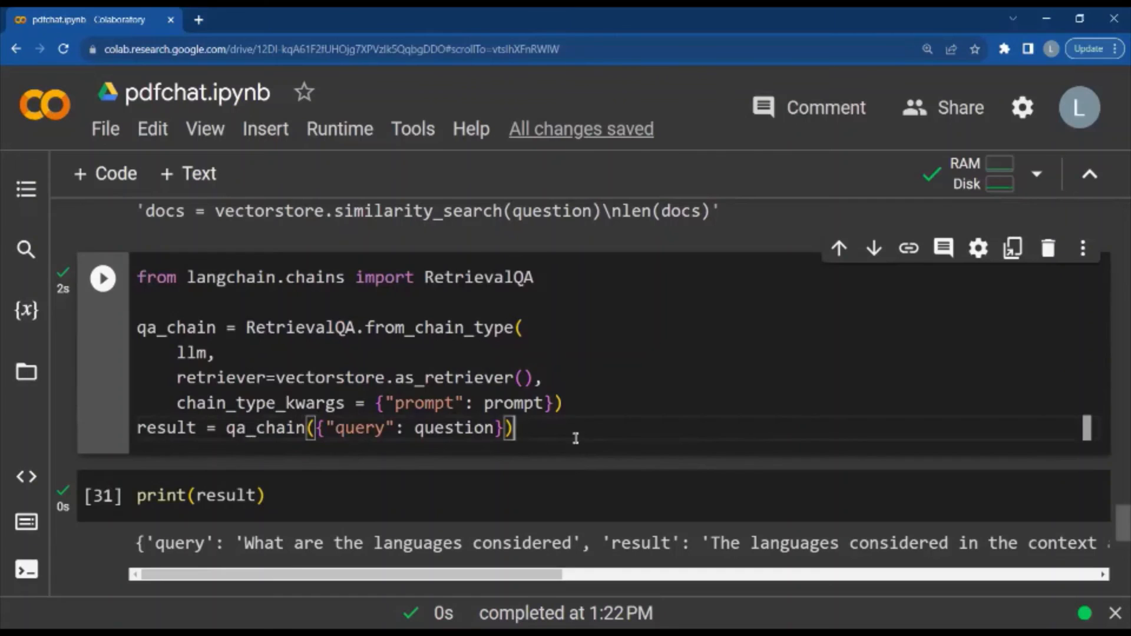
pyautogui.scroll(-3)
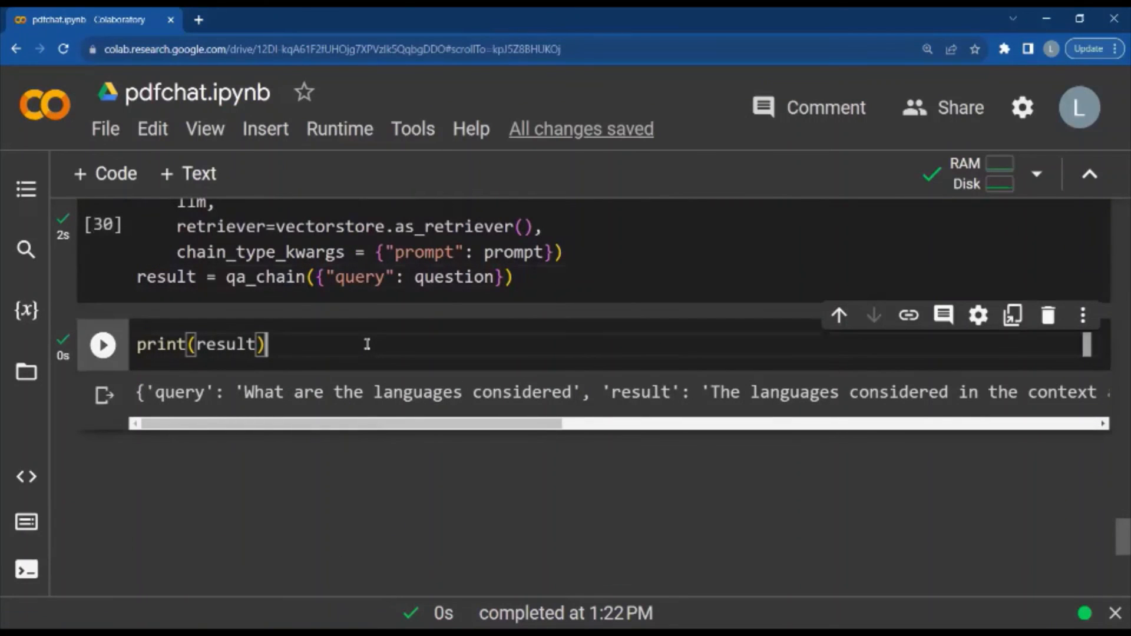